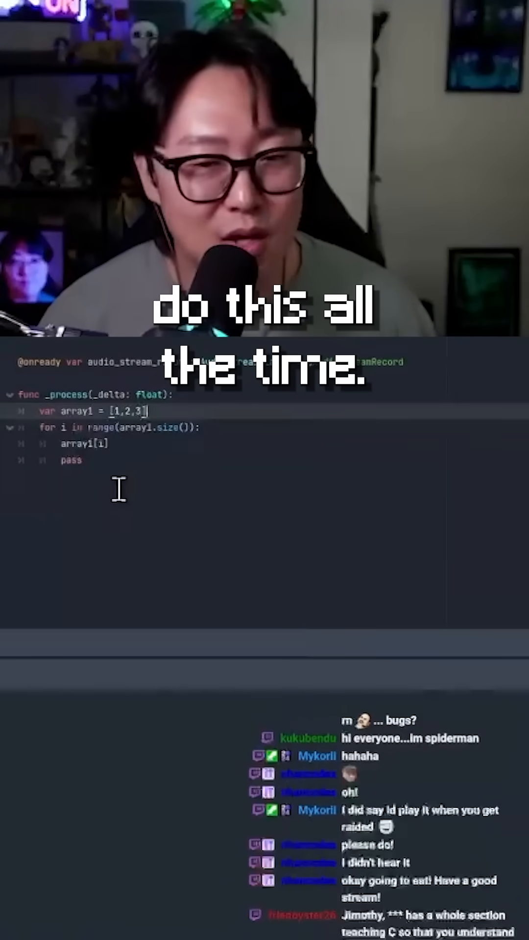
pyautogui.moveTo(158, 418)
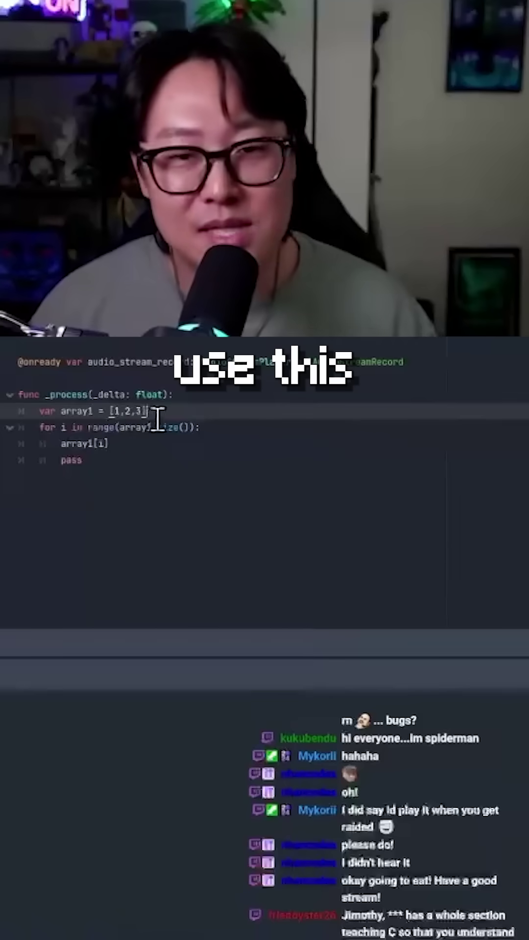